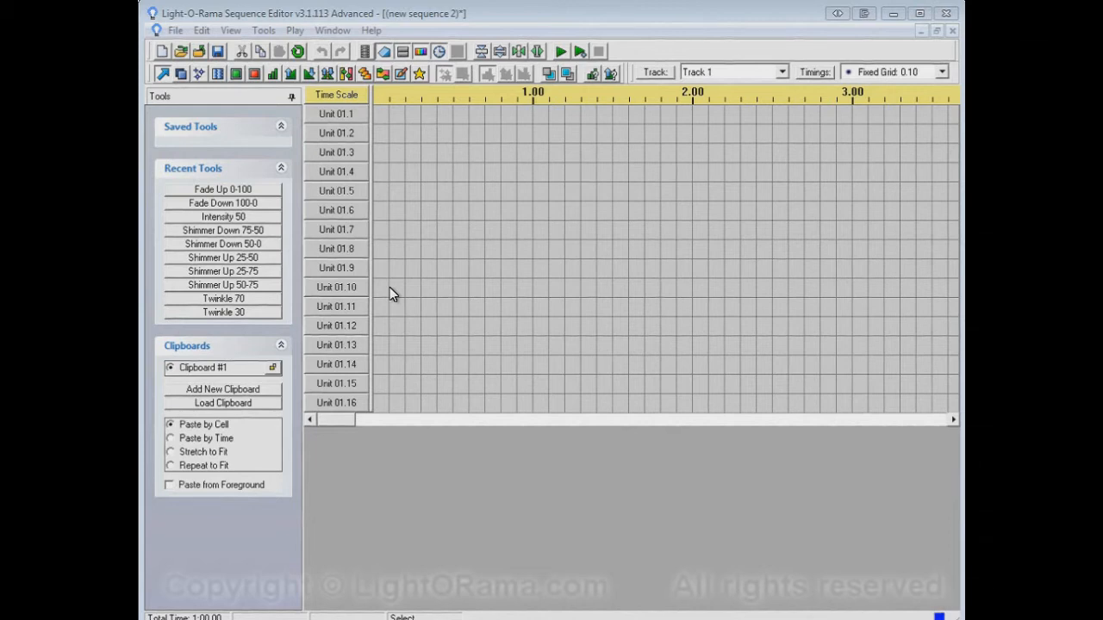
# - Toggle cells in units 01.1–01.3 to form the blue cross pattern
pyautogui.click(386, 133)
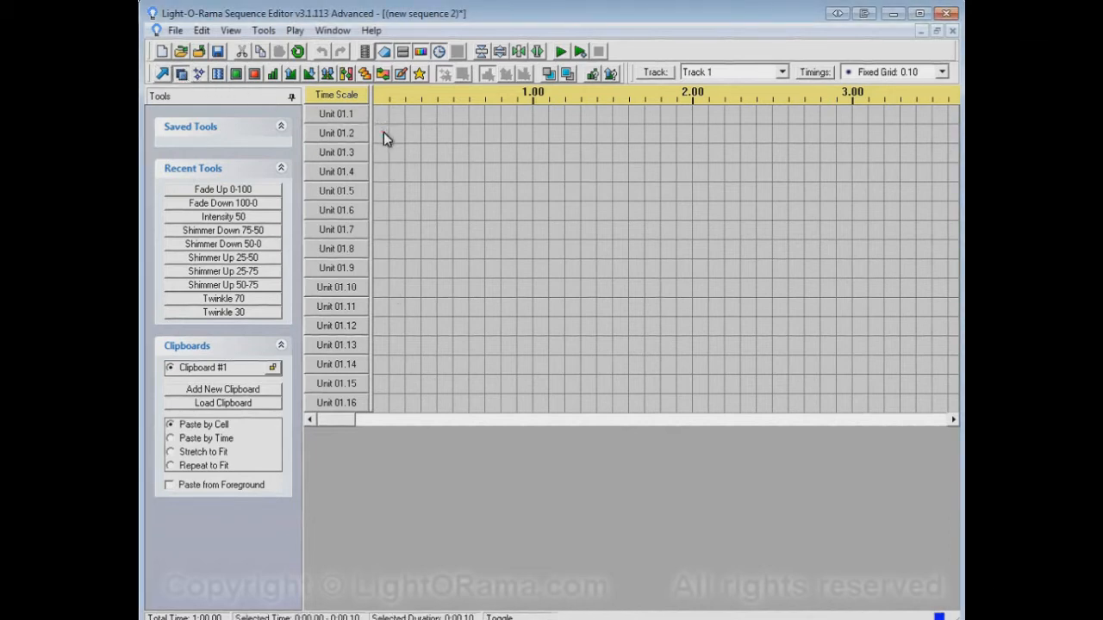
pyautogui.moveTo(405, 133); pyautogui.dragTo(470, 133)
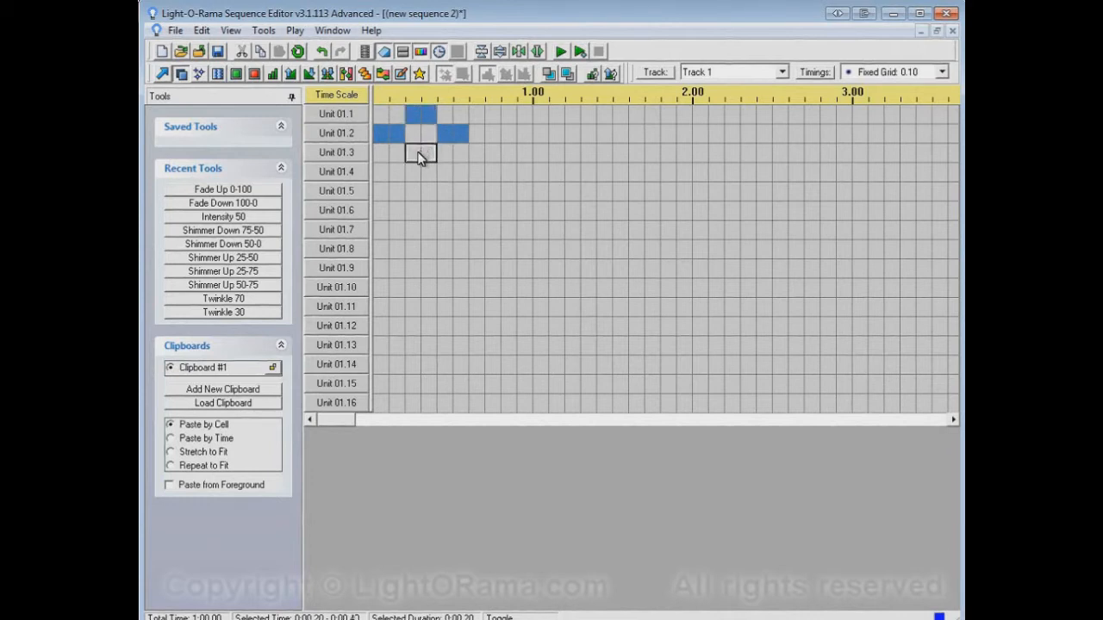
pyautogui.click(421, 153)
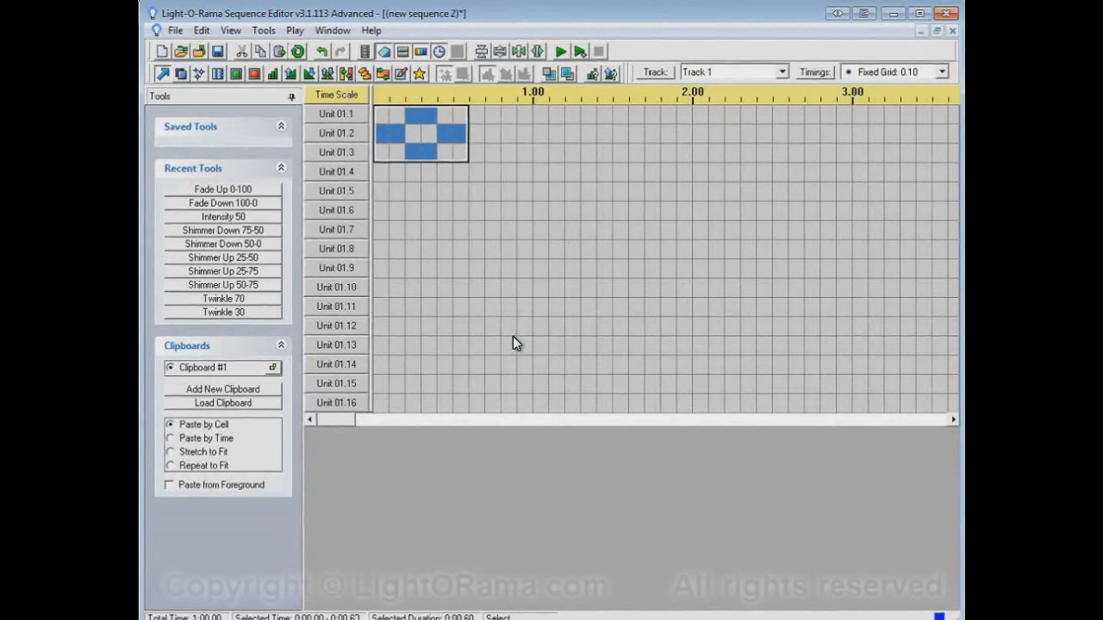
pyautogui.moveTo(506, 125)
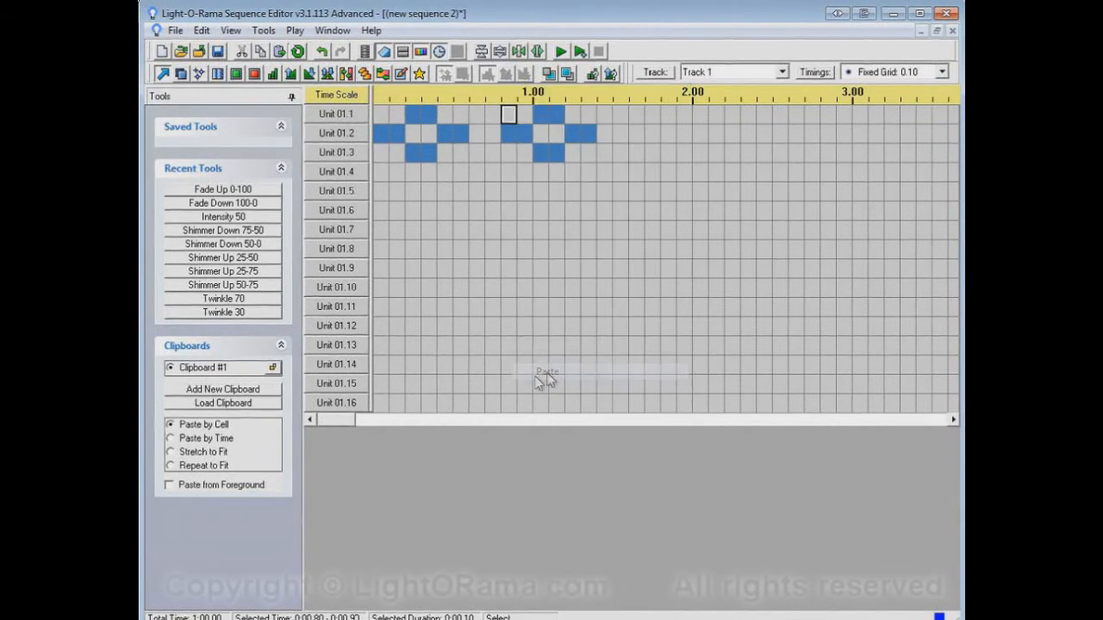
pyautogui.moveTo(582, 168)
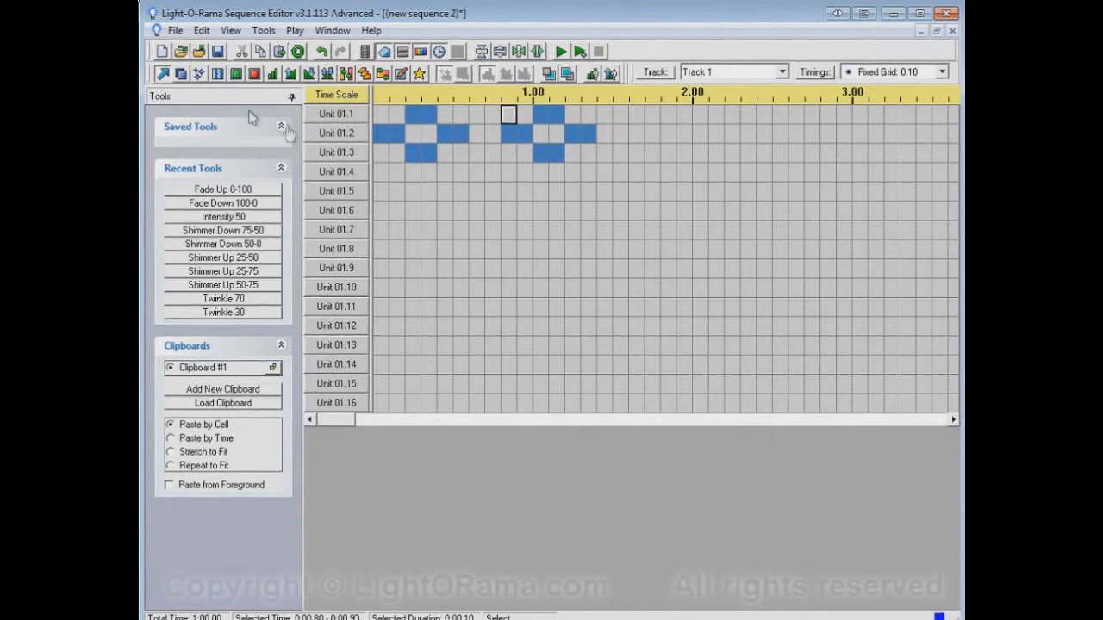
# - Draw and paste a diagonal zigzag in units 01.5–01.7, then paste the cross at 0.80
pyautogui.click(380, 191)
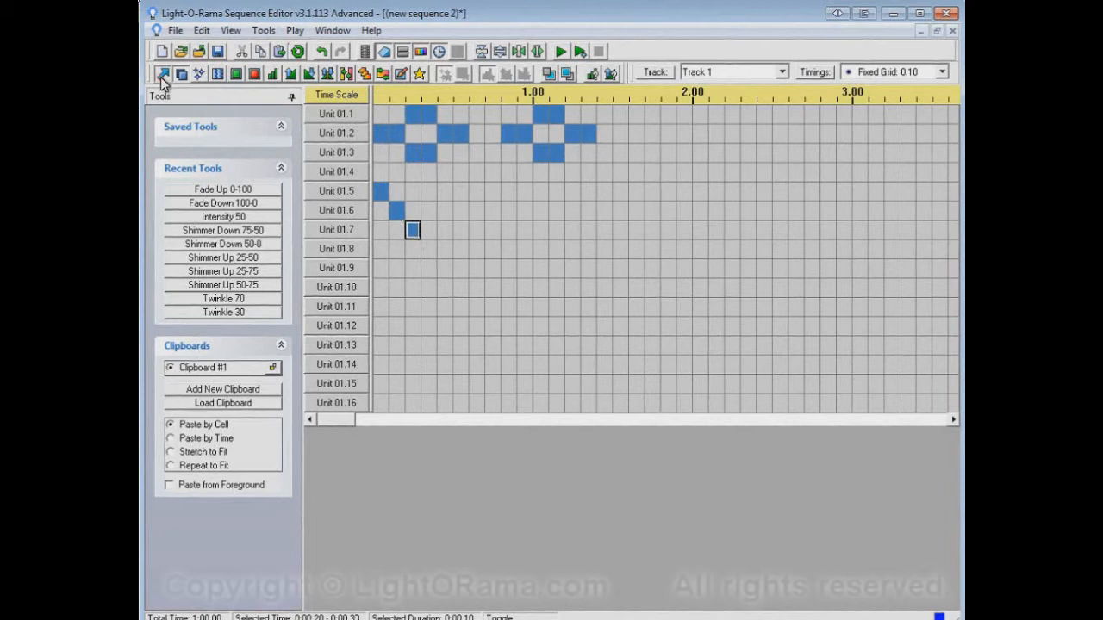
pyautogui.rightClick(411, 230)
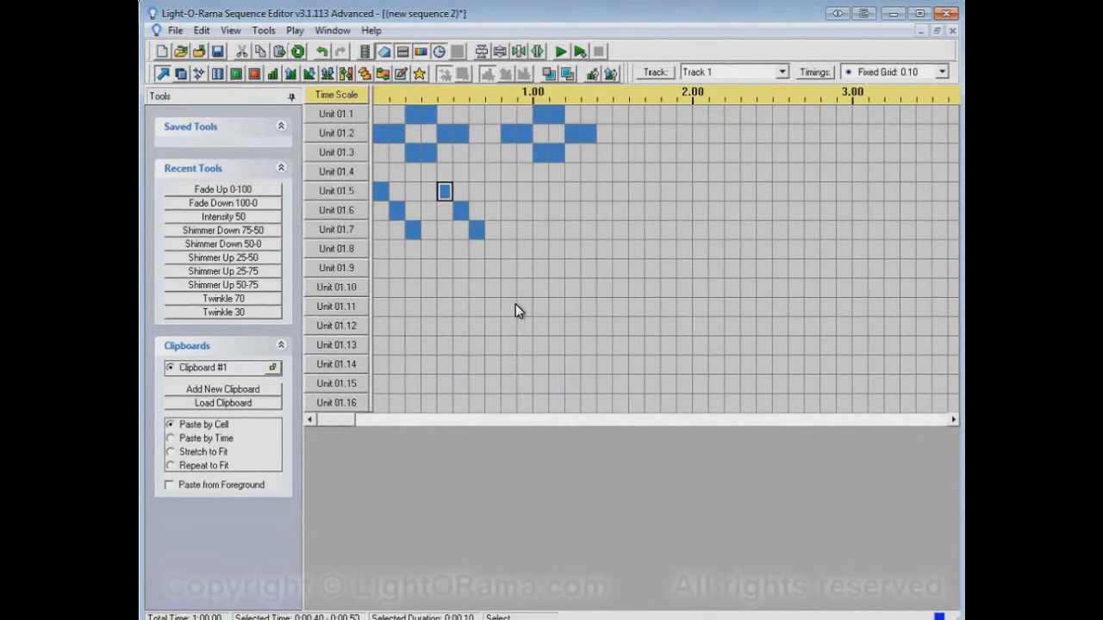
pyautogui.moveTo(528, 134)
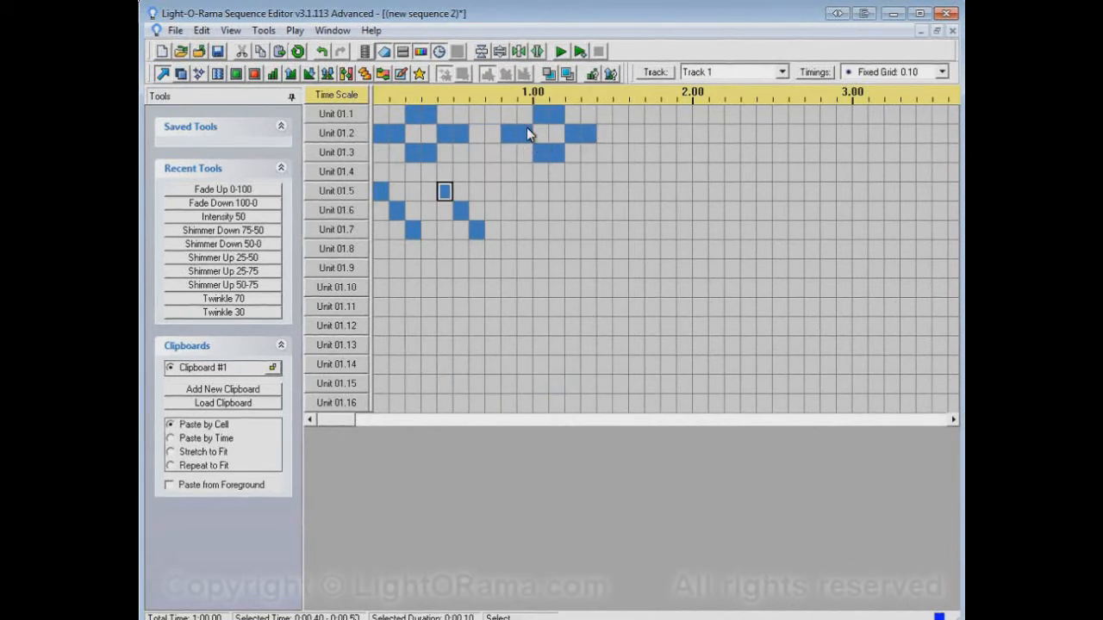
pyautogui.rightClick(534, 133)
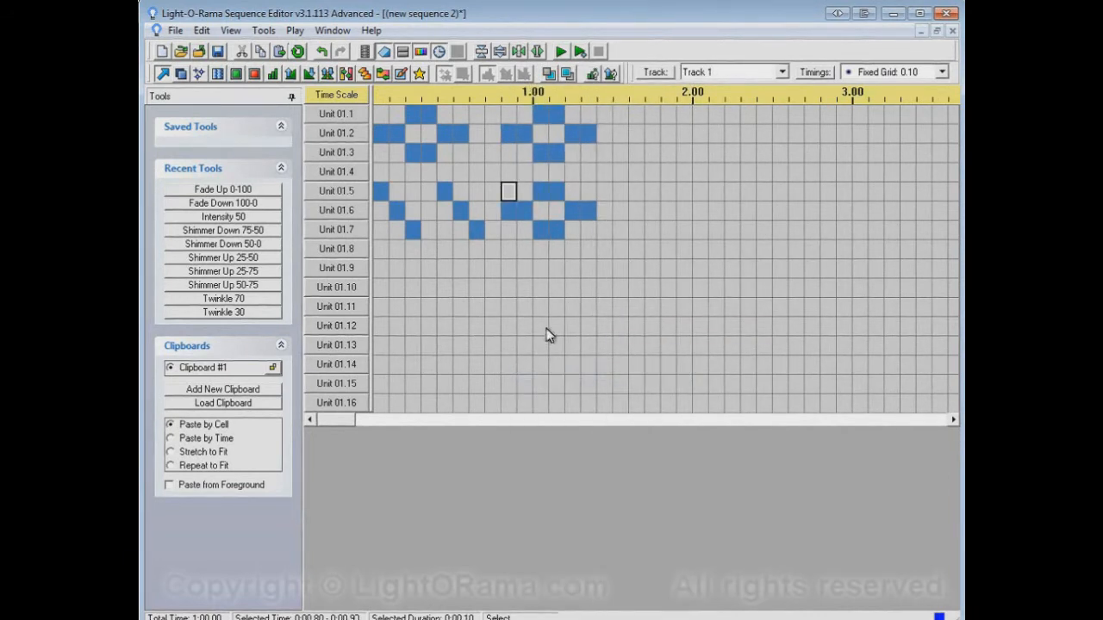
pyautogui.moveTo(506, 247)
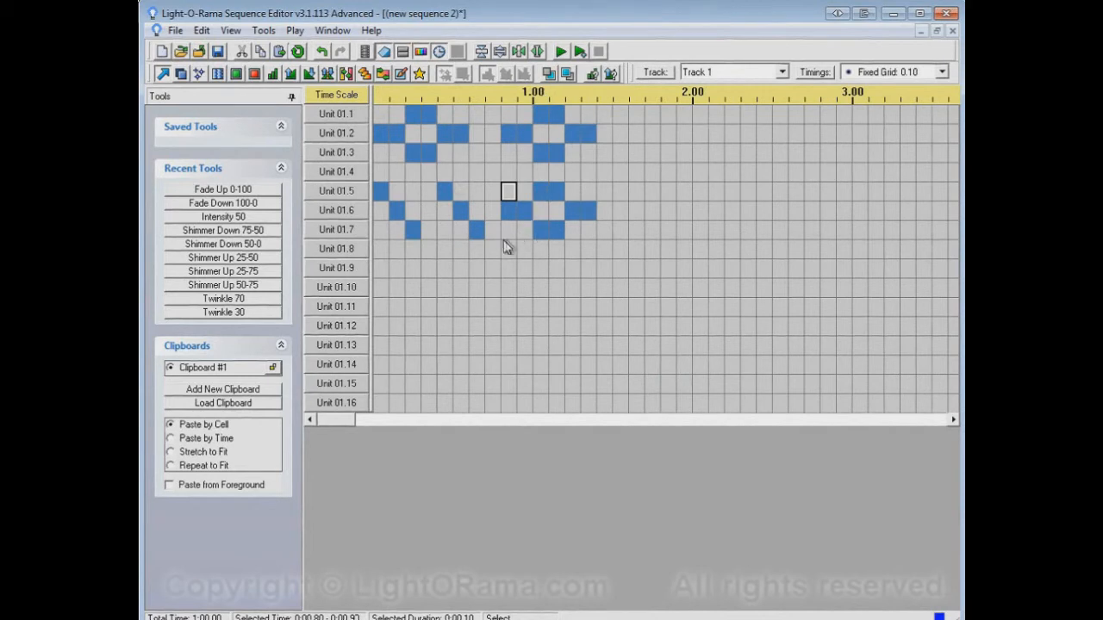
pyautogui.moveTo(542, 281)
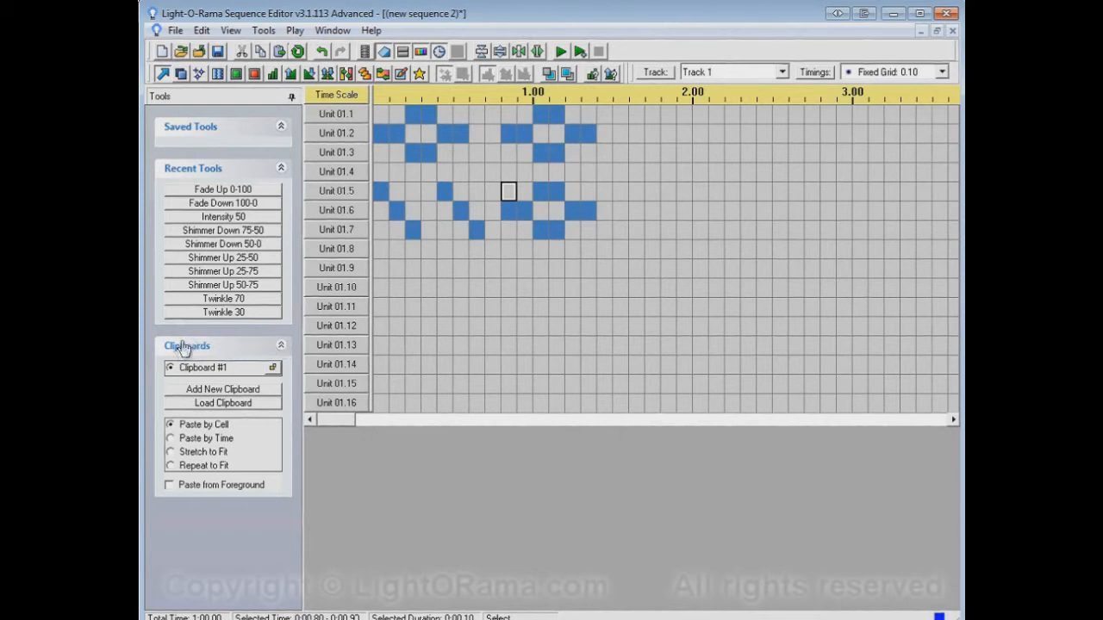
pyautogui.moveTo(290, 371)
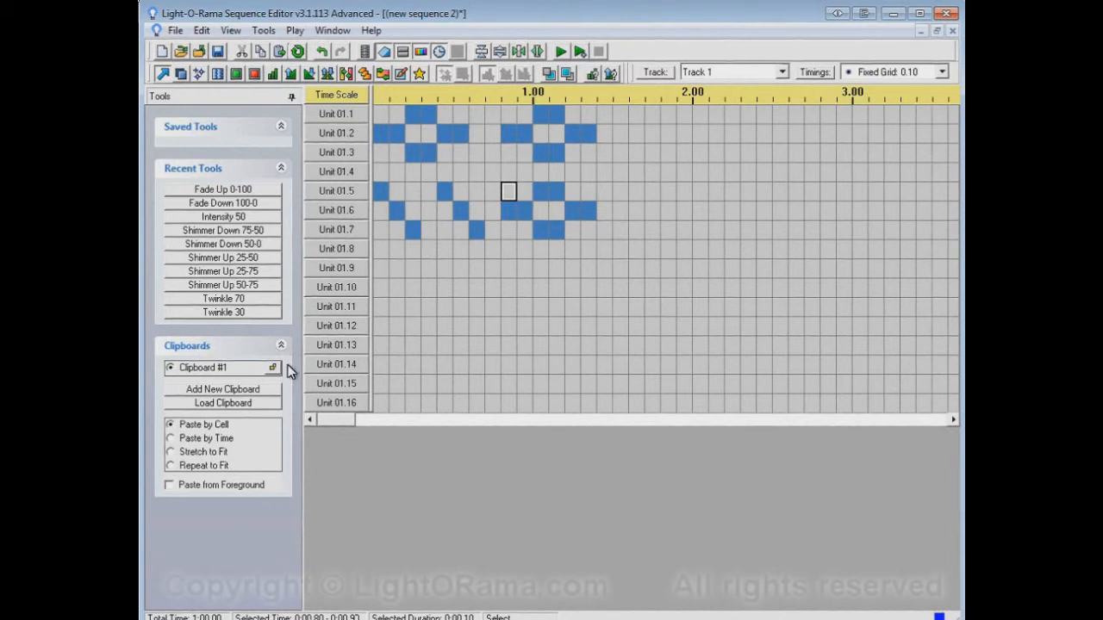
pyautogui.moveTo(193, 388)
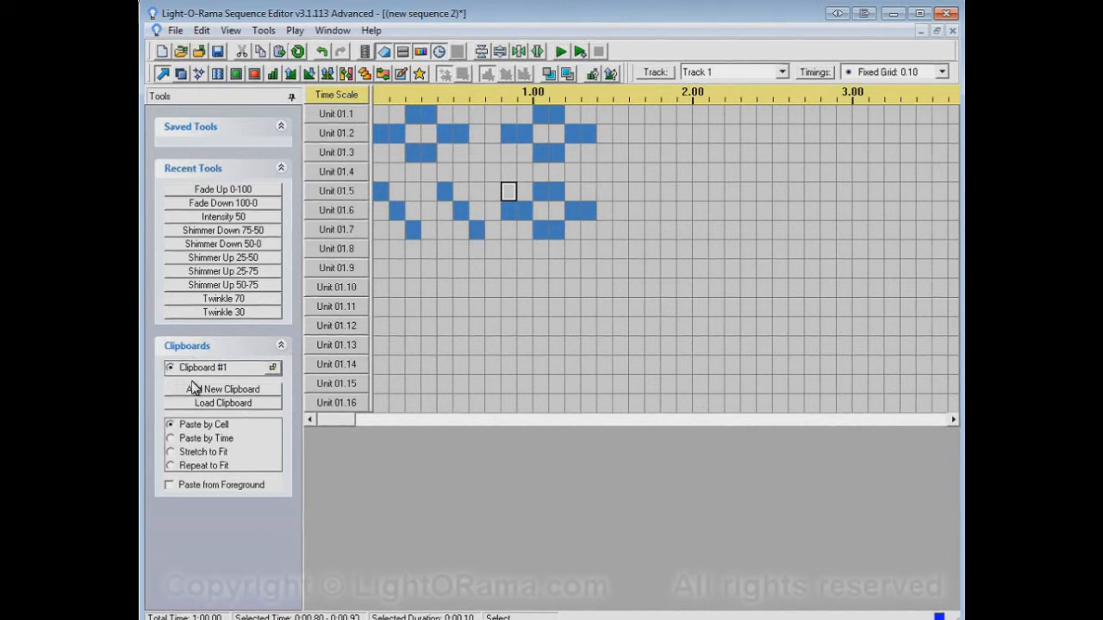
pyautogui.moveTo(163, 365)
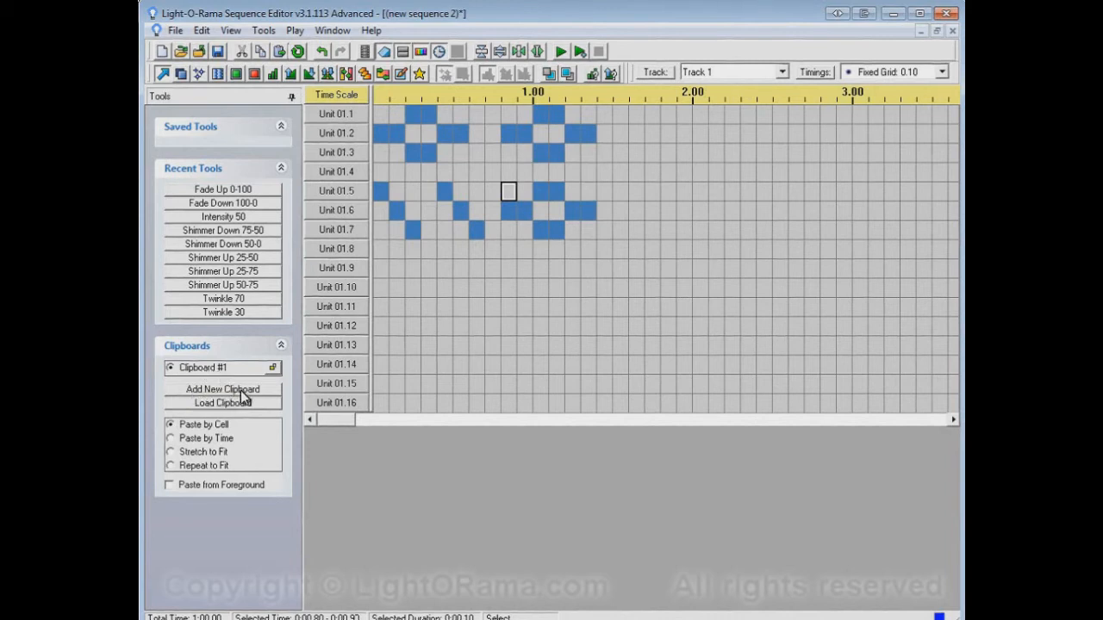
# - Create Clipboard #2 in the Clipboards panel
pyautogui.click(222, 390)
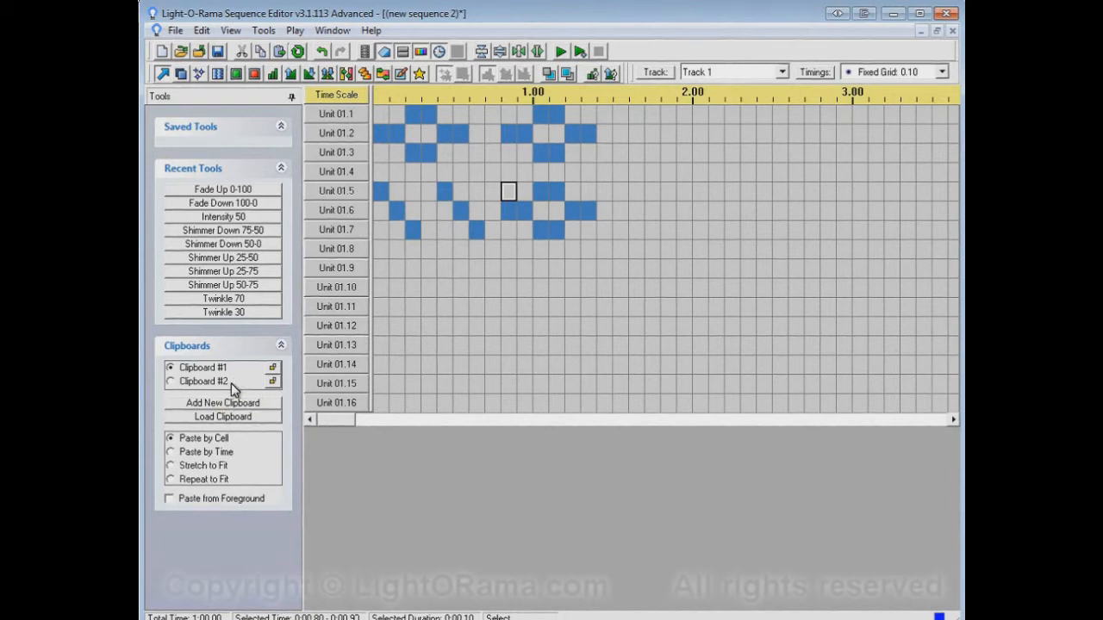
pyautogui.moveTo(209, 402)
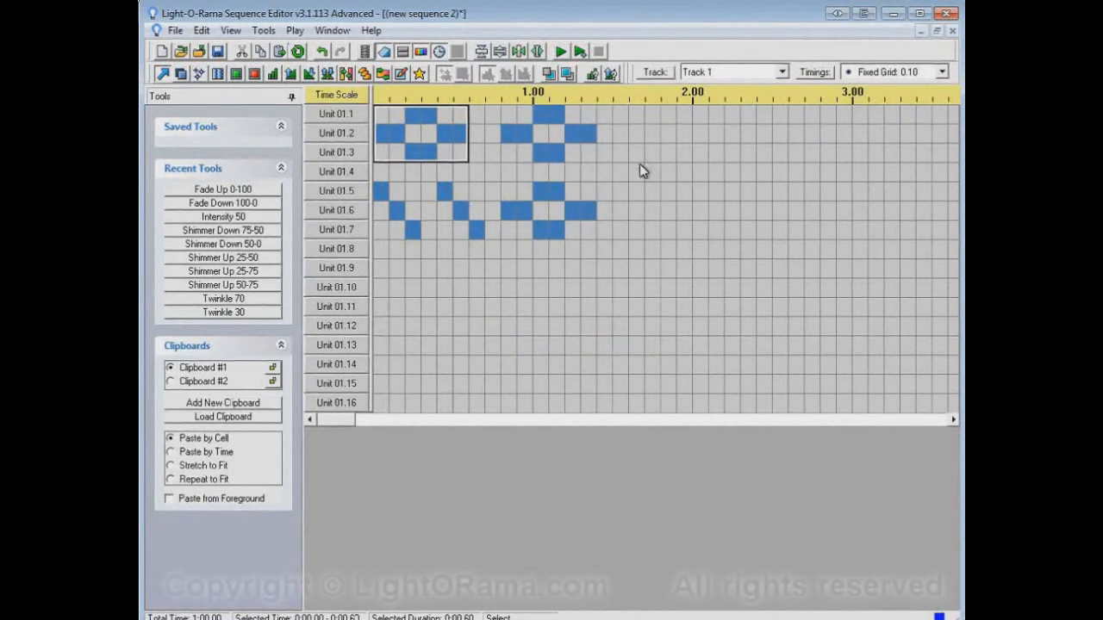
# - Paste the cross near 1.6 s, then store the zigzag in Clipboard #2 and paste it at unit 01.5
pyautogui.rightClick(642, 170)
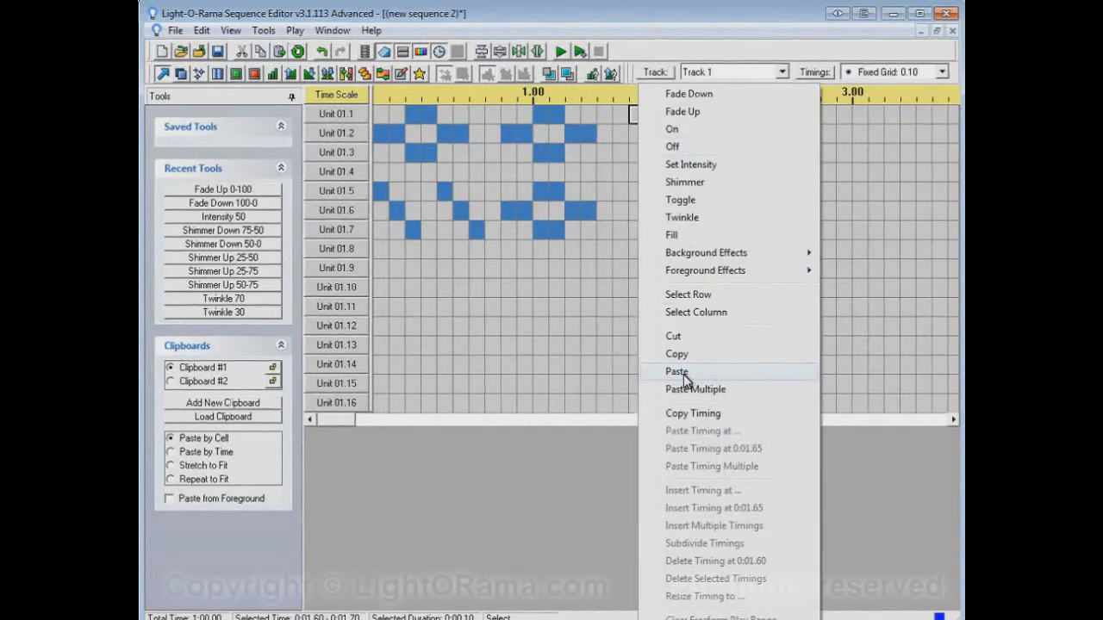
pyautogui.click(676, 371)
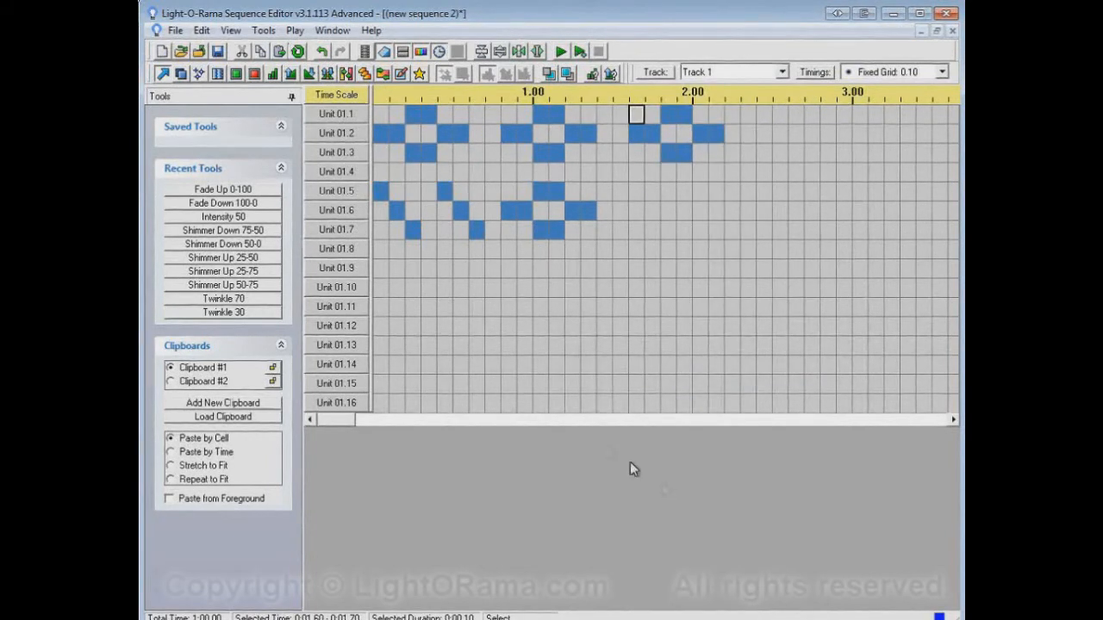
pyautogui.click(171, 382)
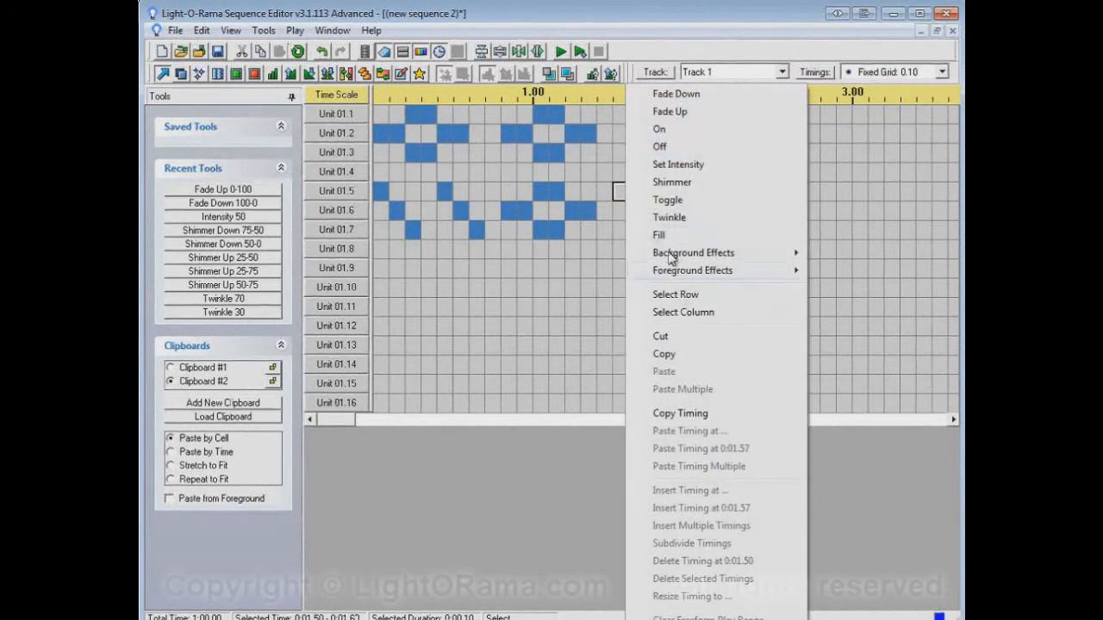
pyautogui.moveTo(677, 371)
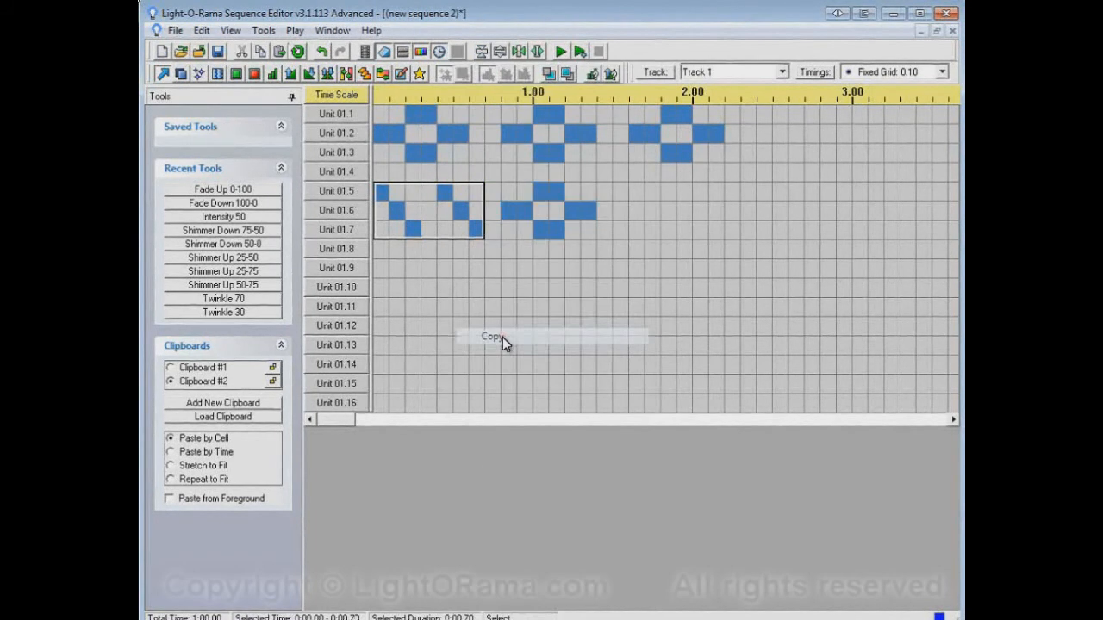
pyautogui.click(635, 190)
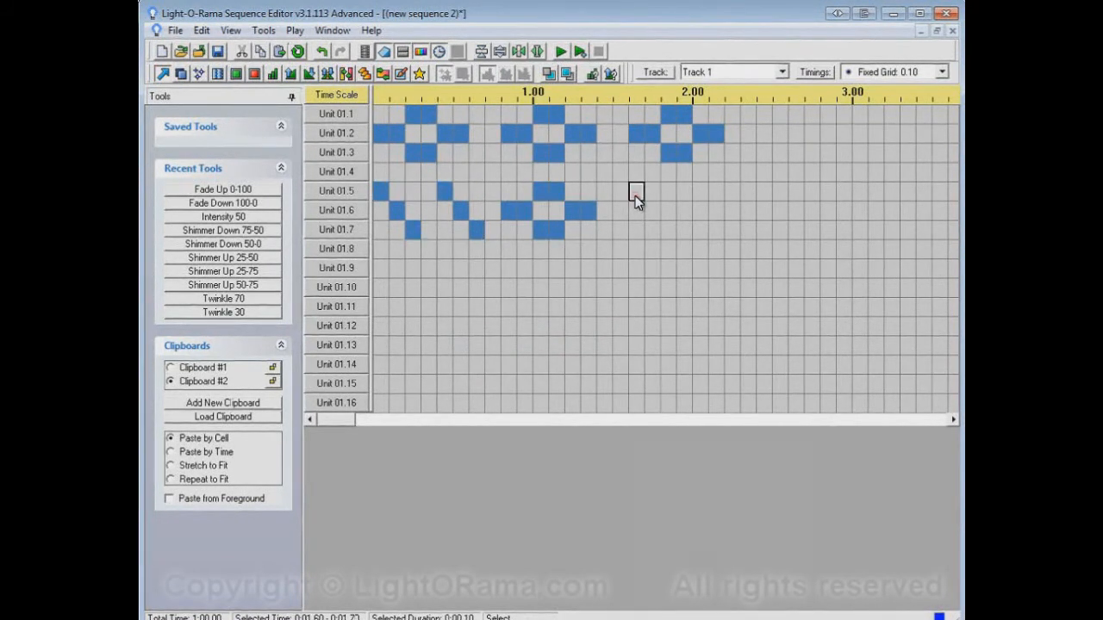
pyautogui.click(636, 191)
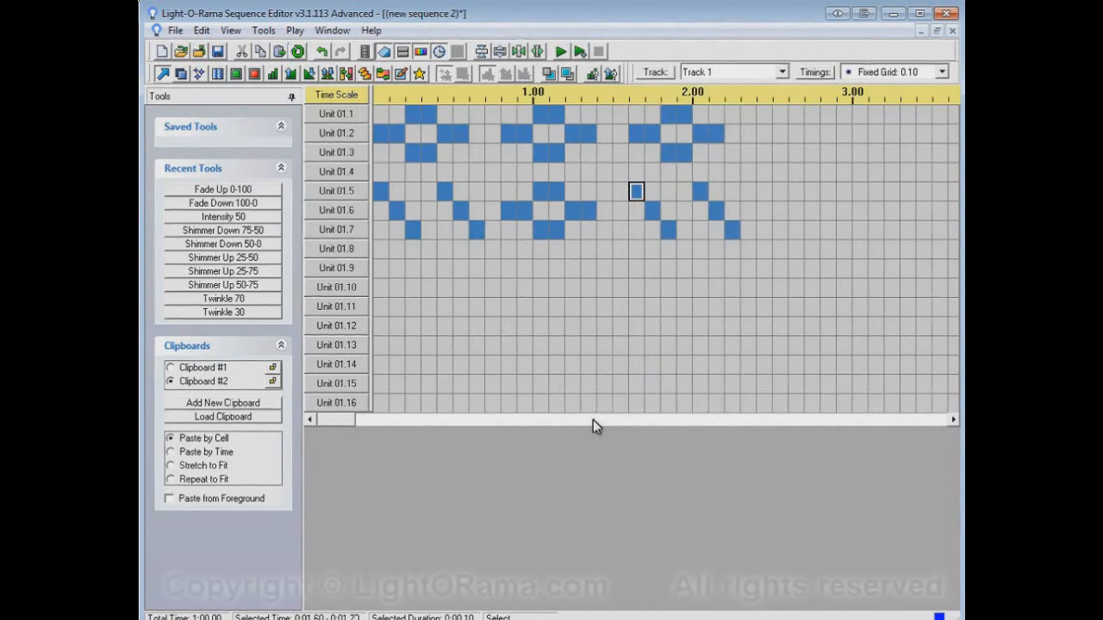
pyautogui.moveTo(648, 129)
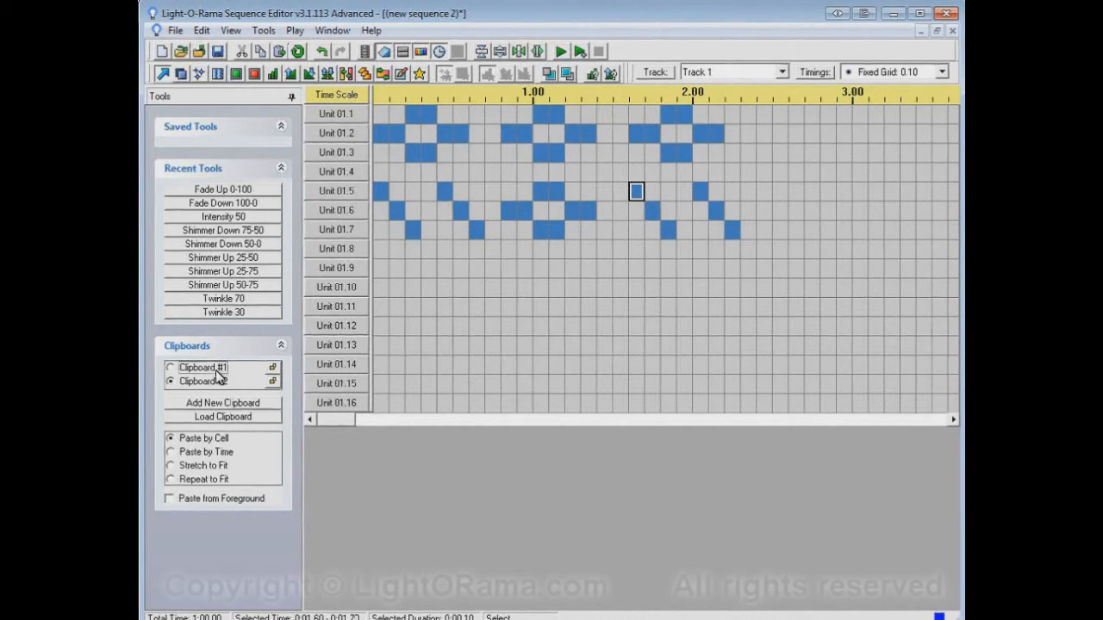
# - Paste a cross and a zigzag into units 01.10–01.12, then add Clipboard #3
pyautogui.rightClick(635, 192)
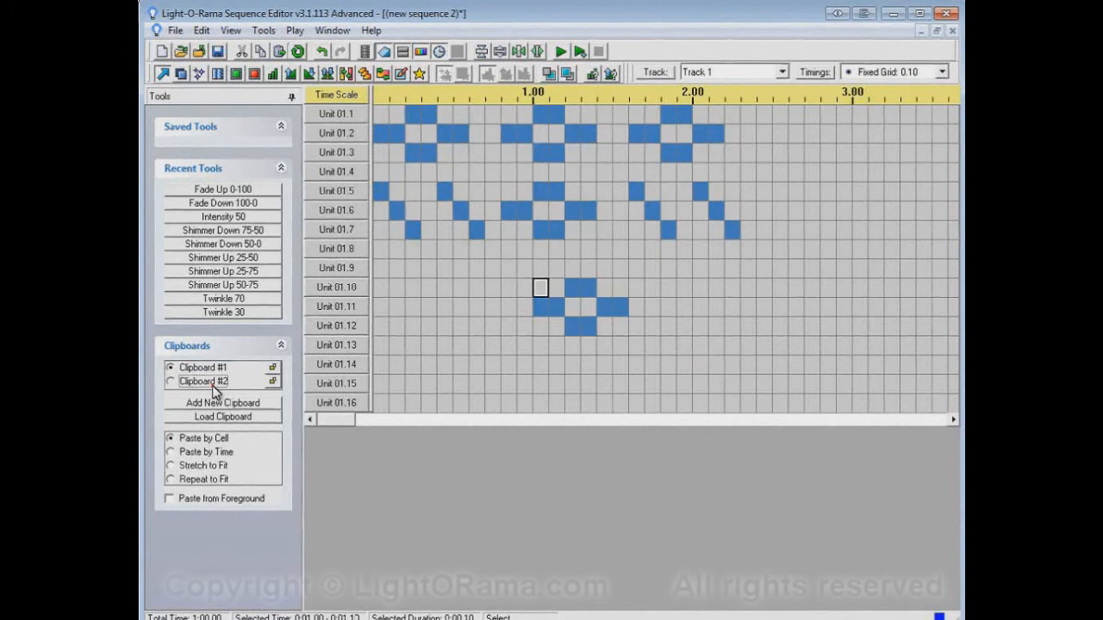
pyautogui.rightClick(668, 289)
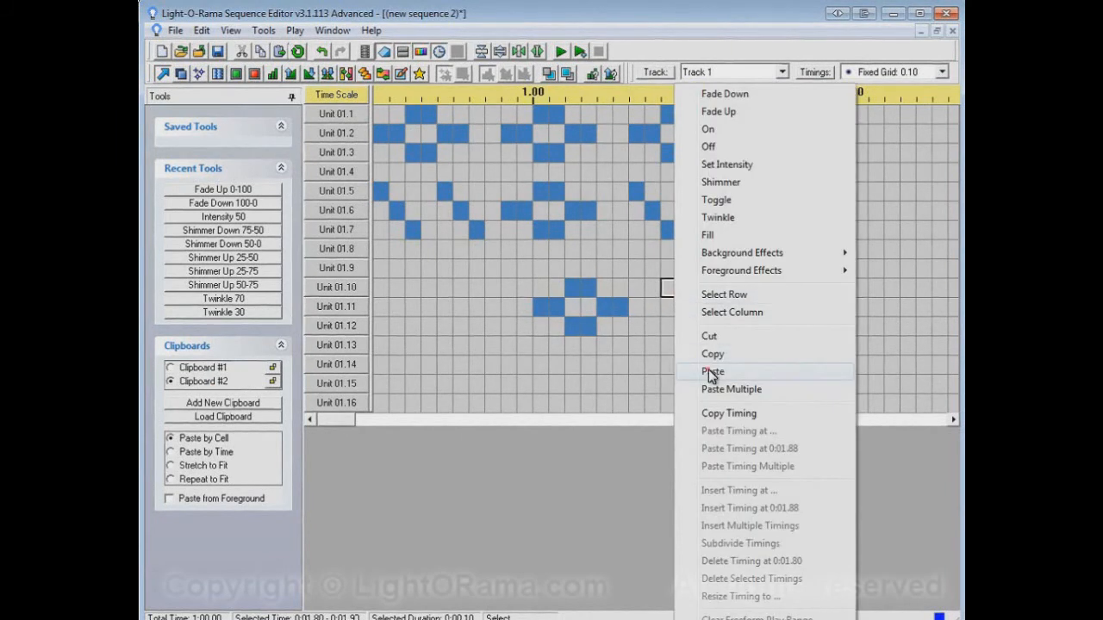
pyautogui.click(712, 372)
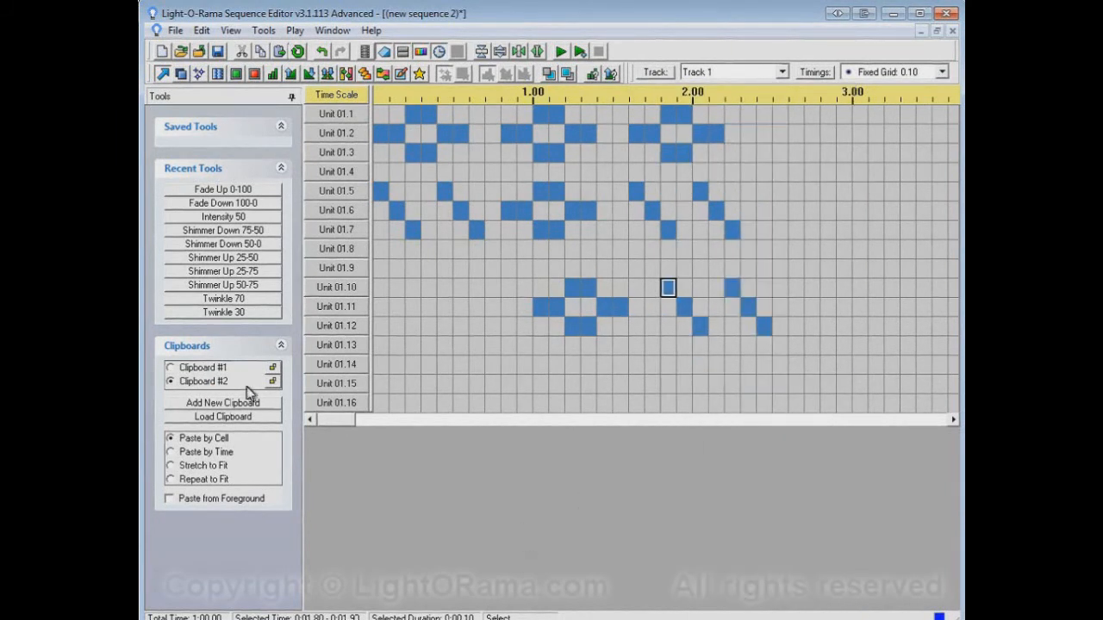
pyautogui.click(222, 402)
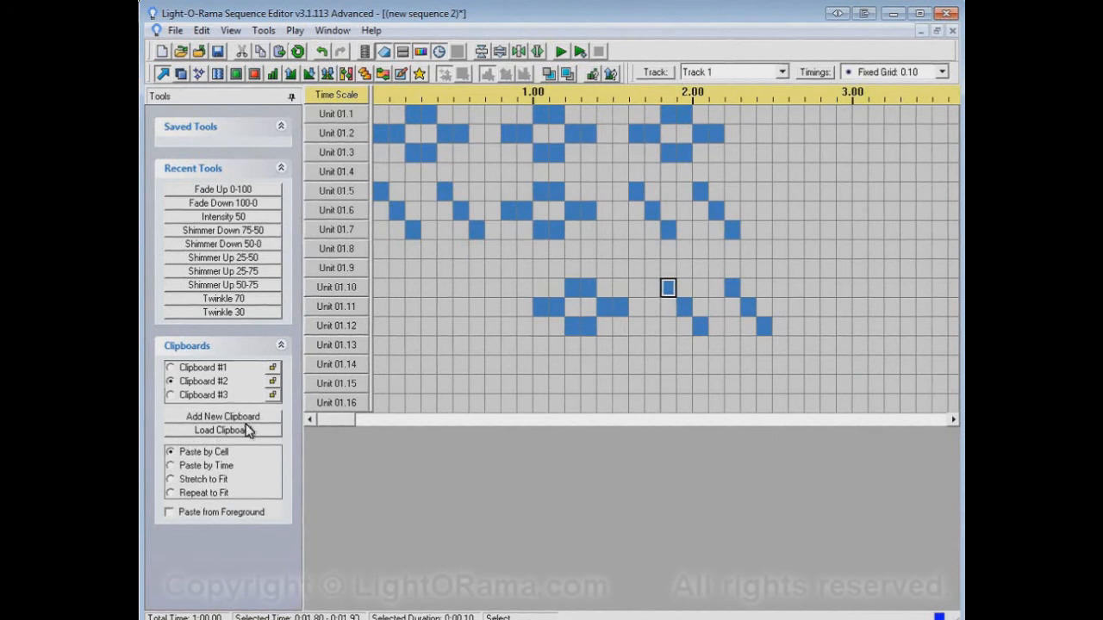
# - Add clipboards up to Clipboard #5, then select Clipboards #1, #2 and #5 in turn
pyautogui.click(222, 416)
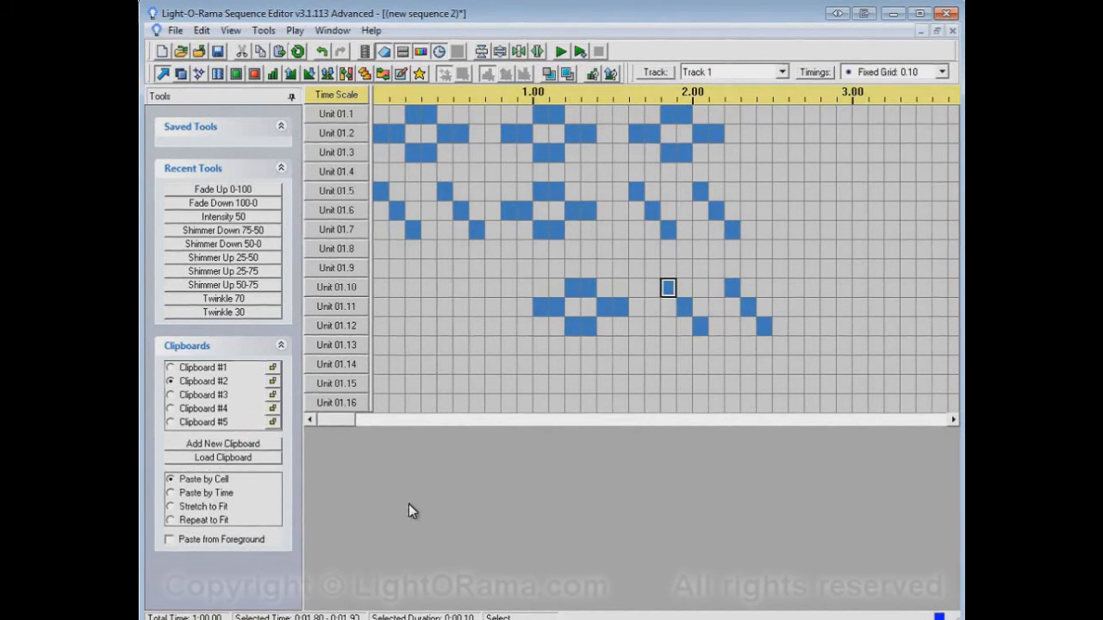
pyautogui.click(171, 367)
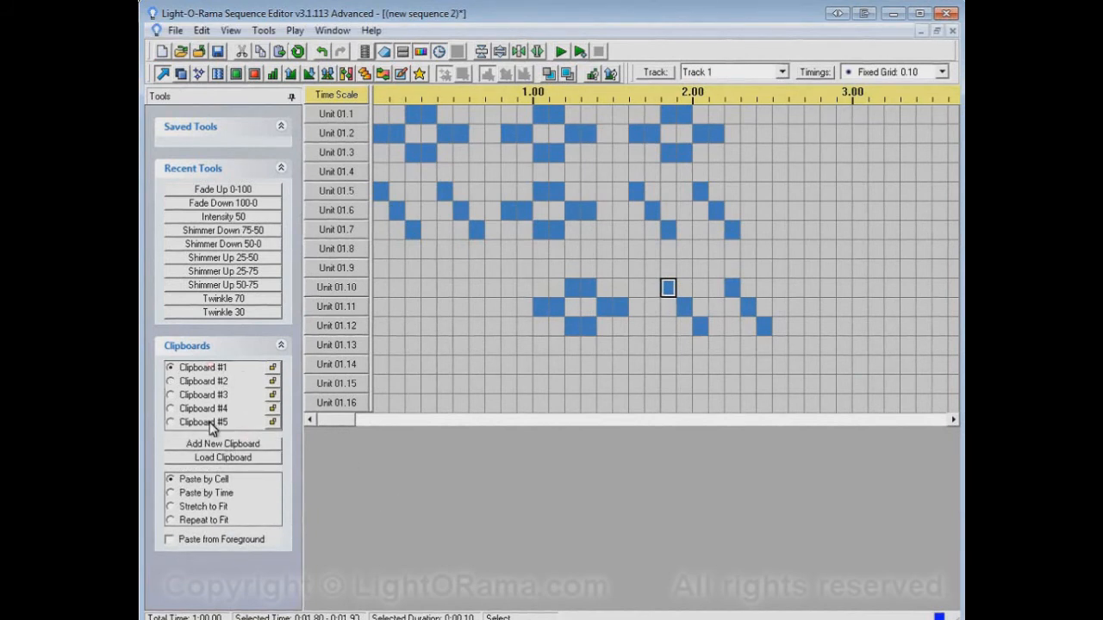
pyautogui.click(170, 382)
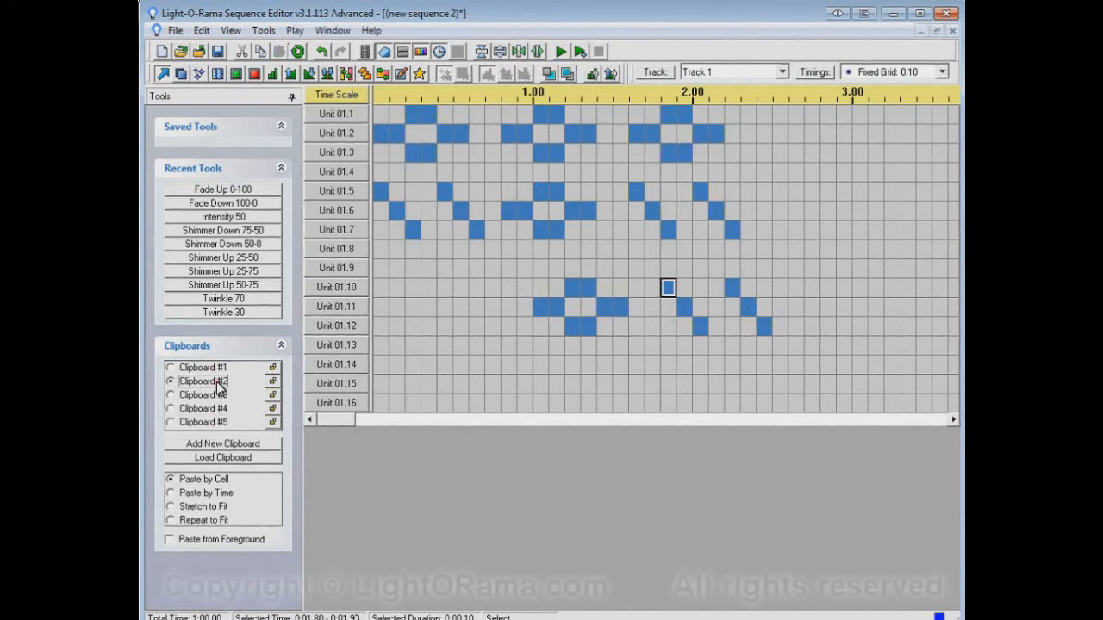
pyautogui.click(170, 422)
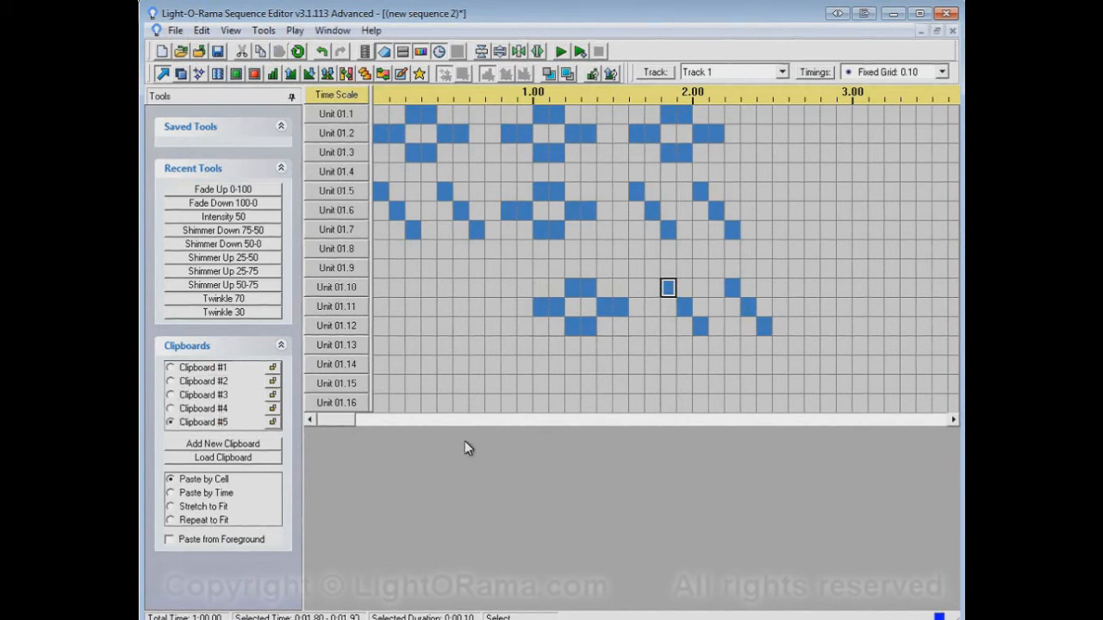
pyautogui.moveTo(672, 431)
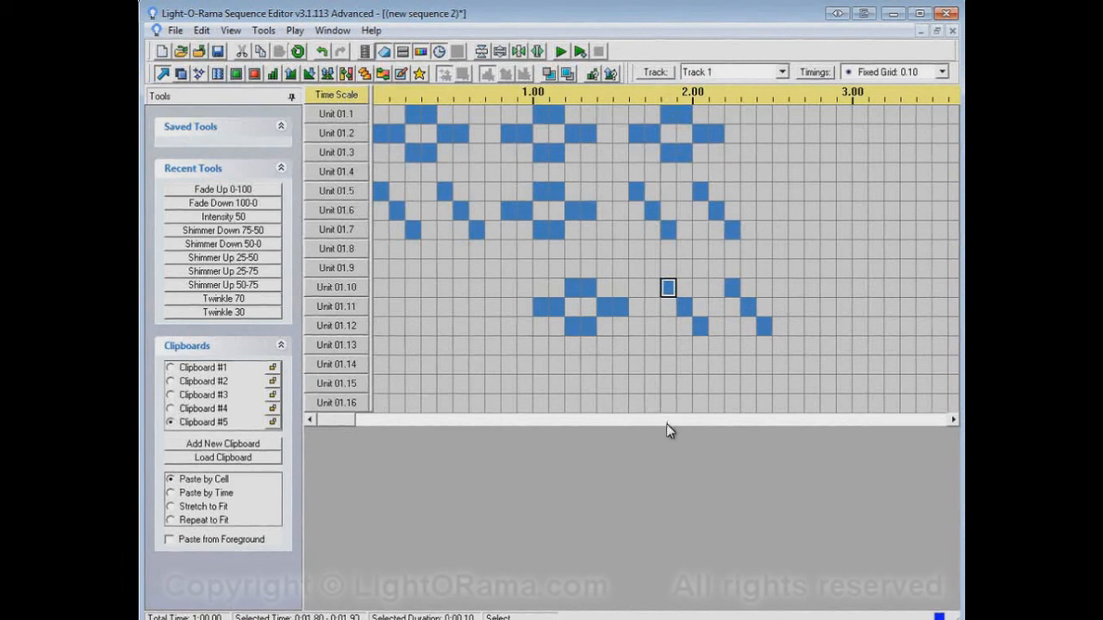
pyautogui.moveTo(668, 442)
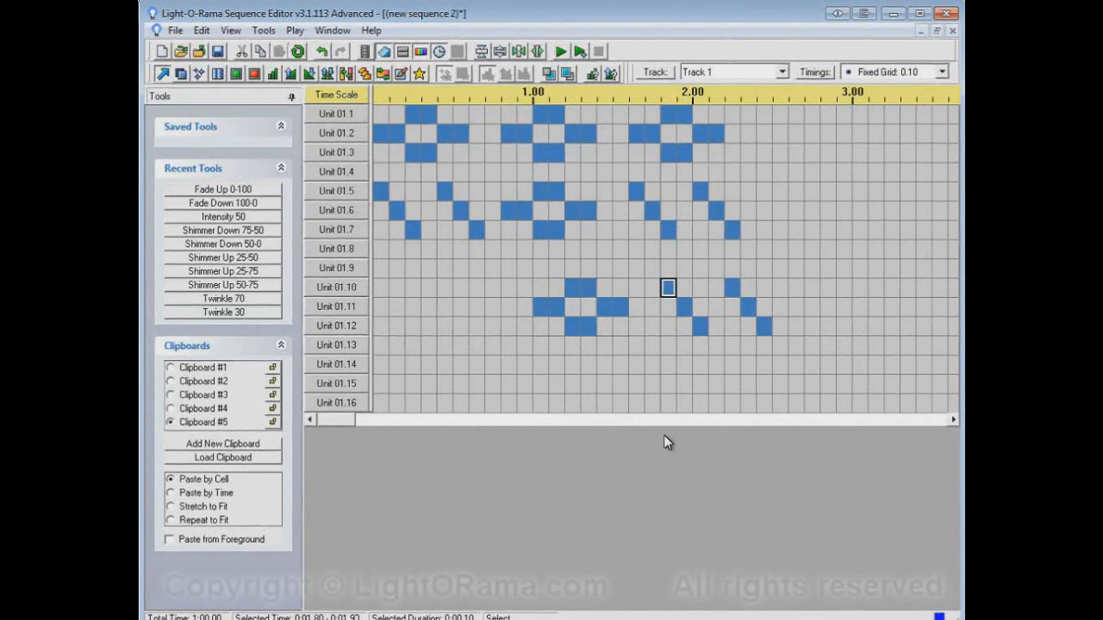